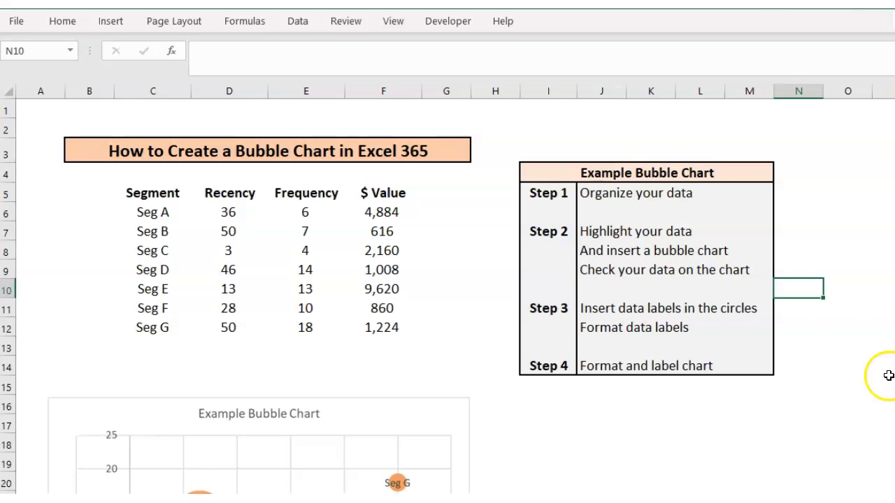
- Select the Recency, Frequency and $ Value data in D6:F12 and insert a Bubble chart
{"action": "scroll", "scroll_direction": "down", "scroll_amount": 3}
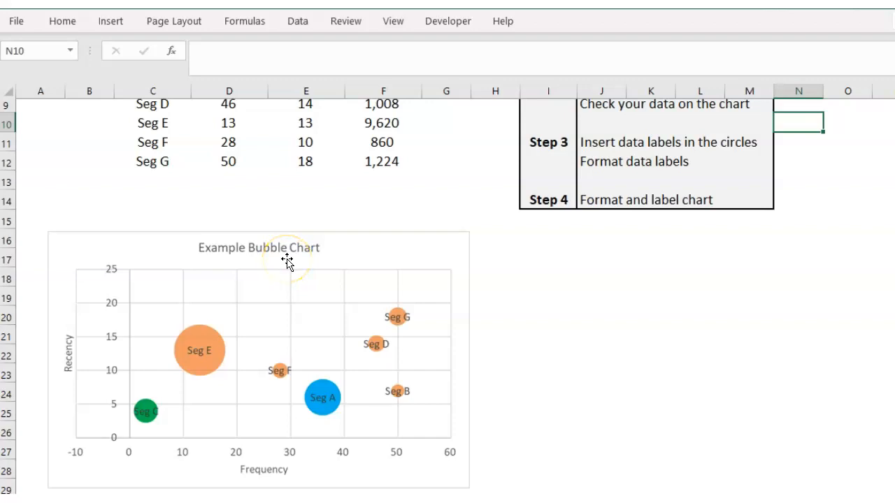
{"action": "mouse_move", "coordinate": [361, 298]}
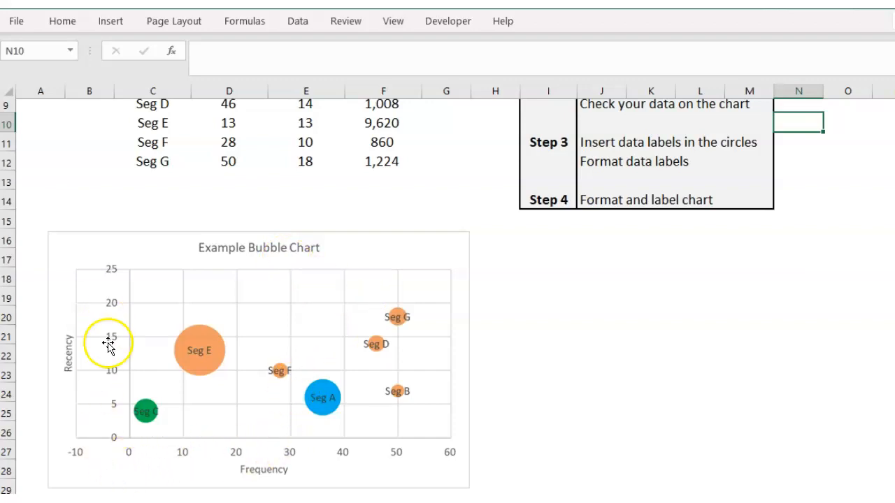
{"action": "left_click", "coordinate": [200, 351]}
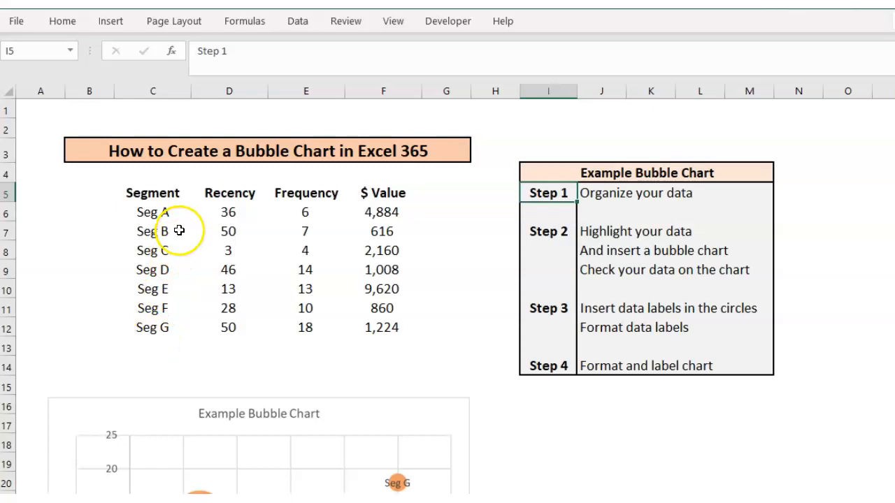
{"action": "left_click", "coordinate": [229, 193]}
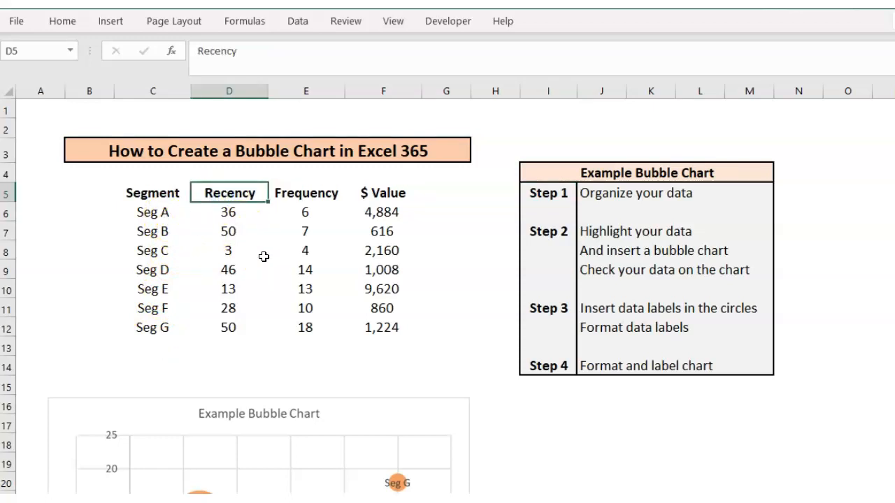
{"action": "left_click", "coordinate": [305, 192]}
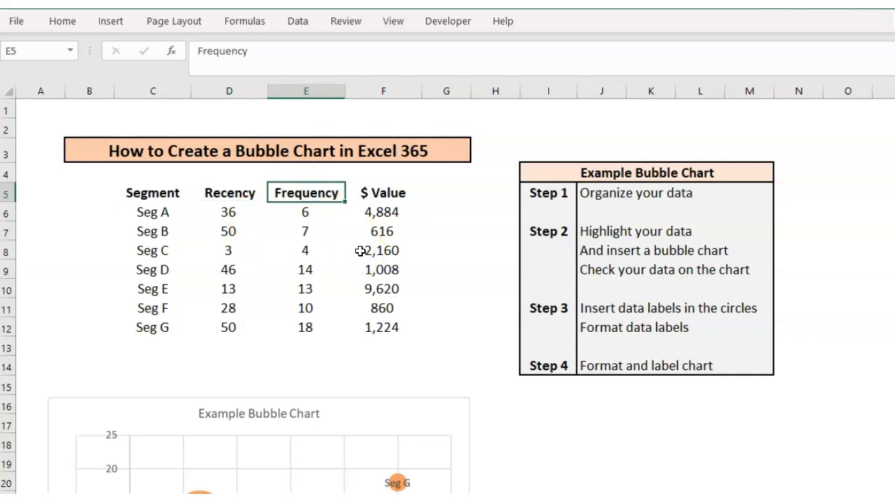
{"action": "left_click", "coordinate": [383, 212]}
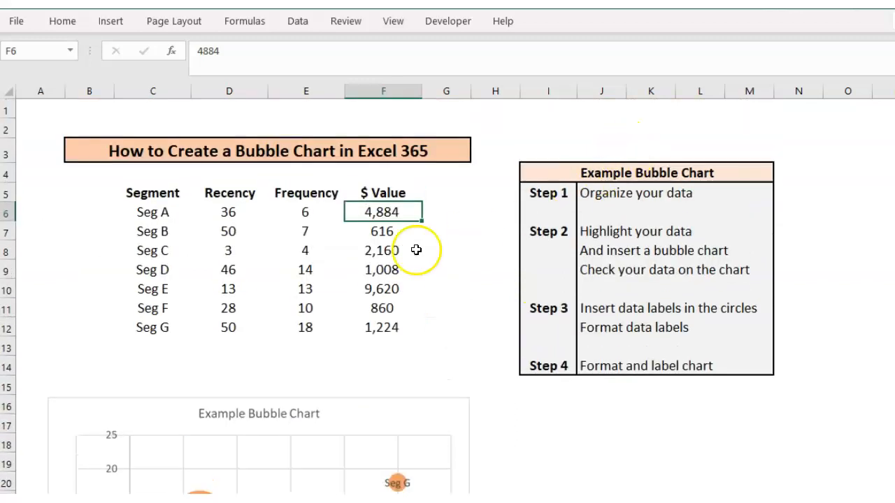
{"action": "mouse_move", "coordinate": [207, 239]}
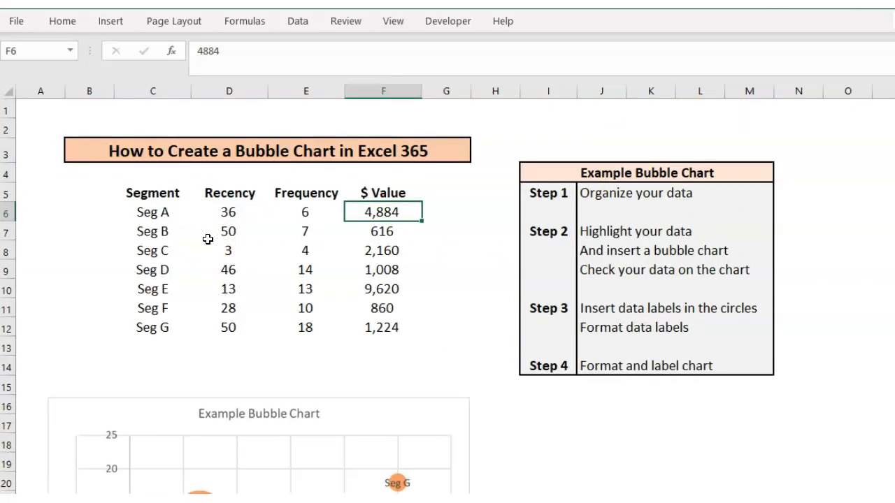
{"action": "mouse_move", "coordinate": [504, 251]}
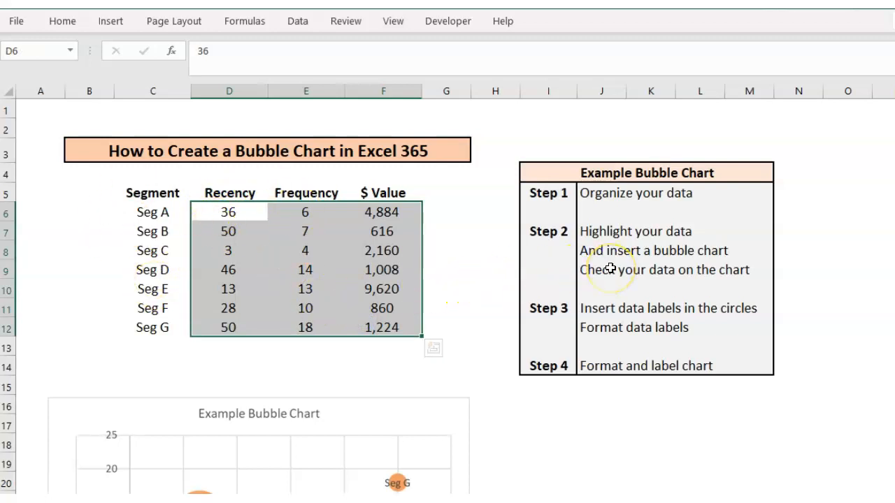
{"action": "left_click", "coordinate": [111, 20]}
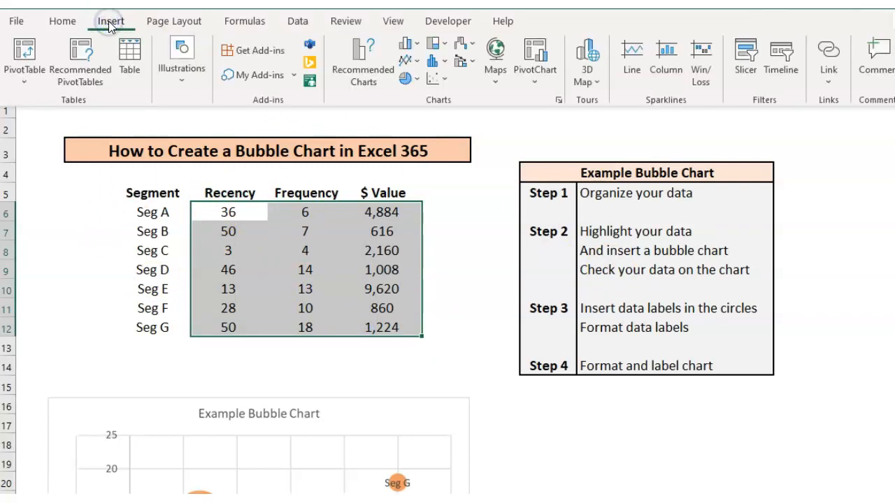
{"action": "mouse_move", "coordinate": [450, 80]}
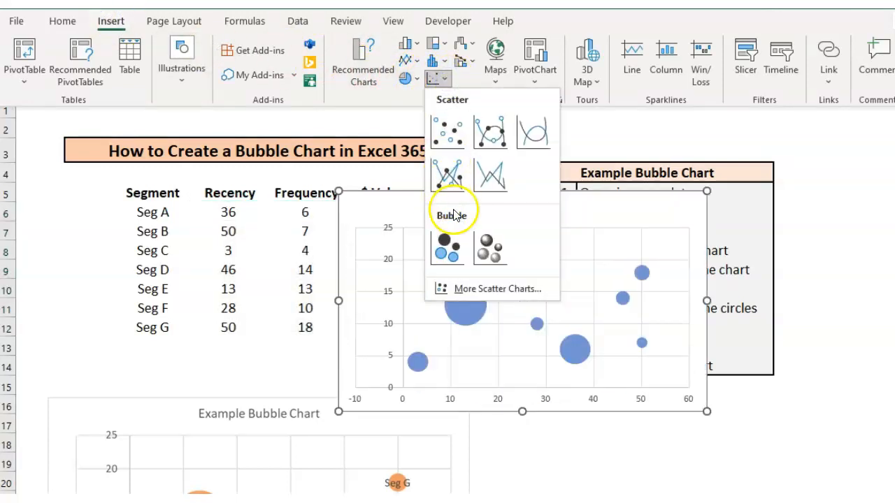
{"action": "left_click", "coordinate": [446, 247]}
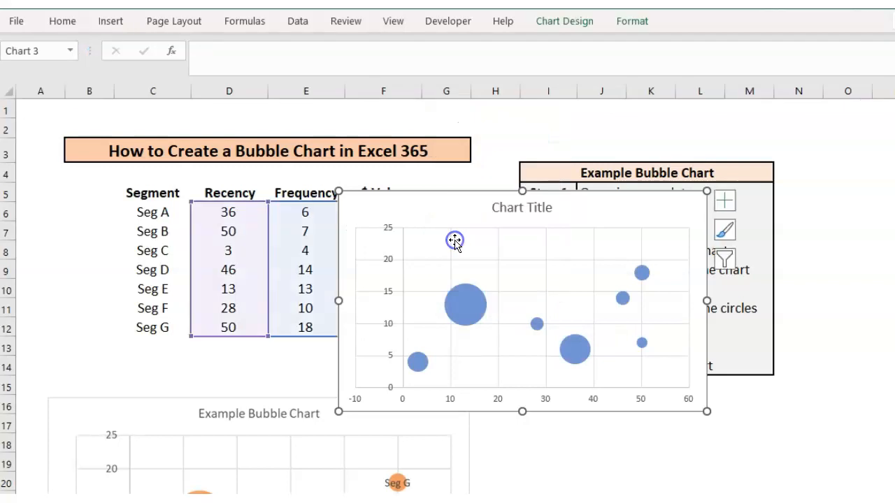
{"action": "scroll", "scroll_direction": "down", "scroll_amount": 3}
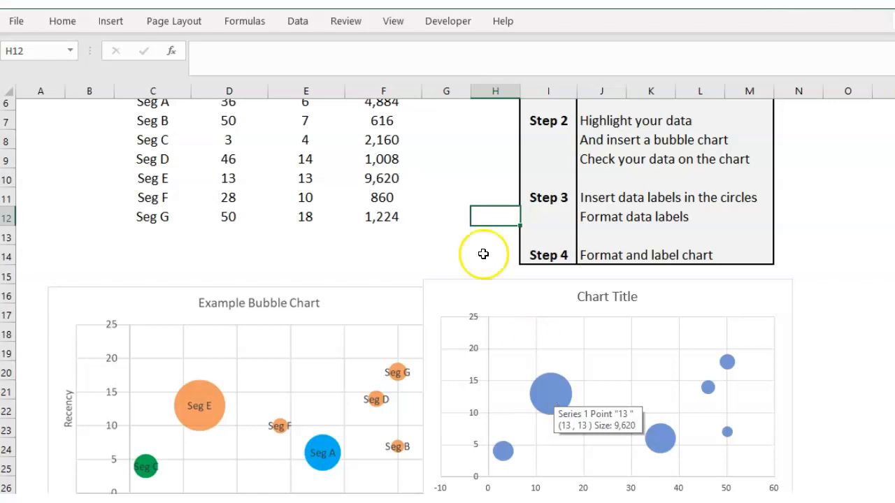
{"action": "mouse_move", "coordinate": [661, 437]}
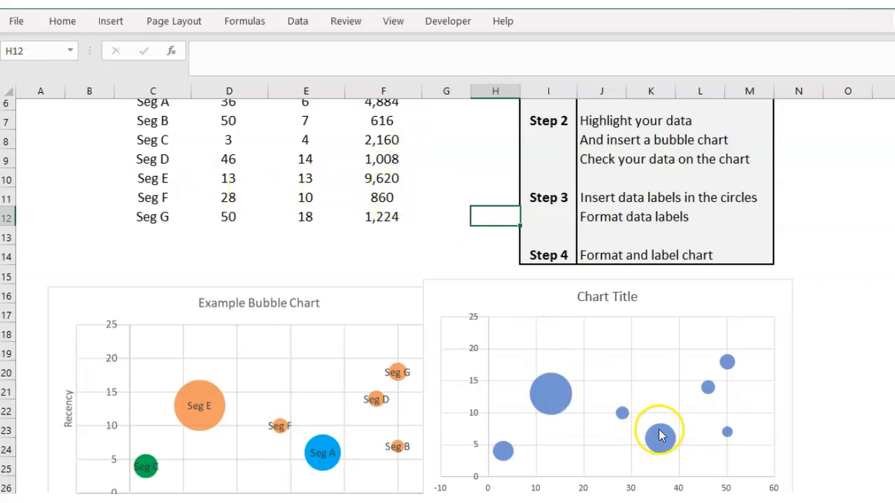
{"action": "mouse_move", "coordinate": [661, 433]}
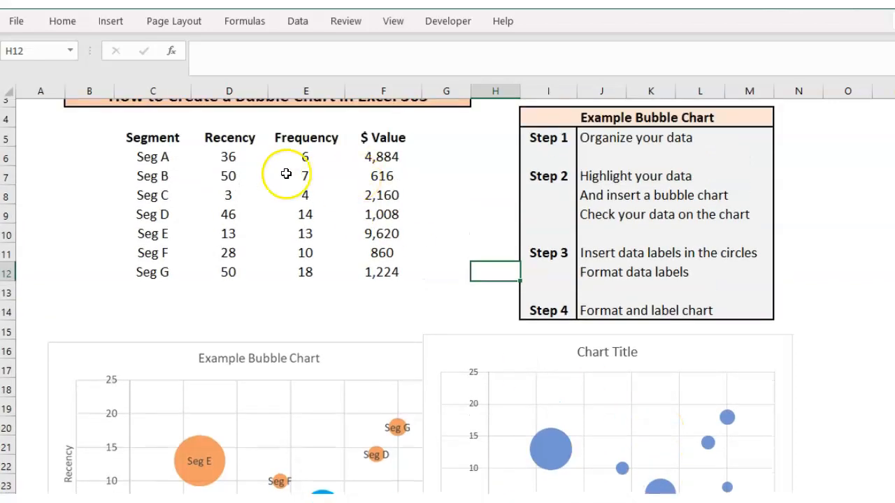
- Scroll down to see the new bubble chart beside the example chart
{"action": "scroll", "scroll_direction": "down", "scroll_amount": 3}
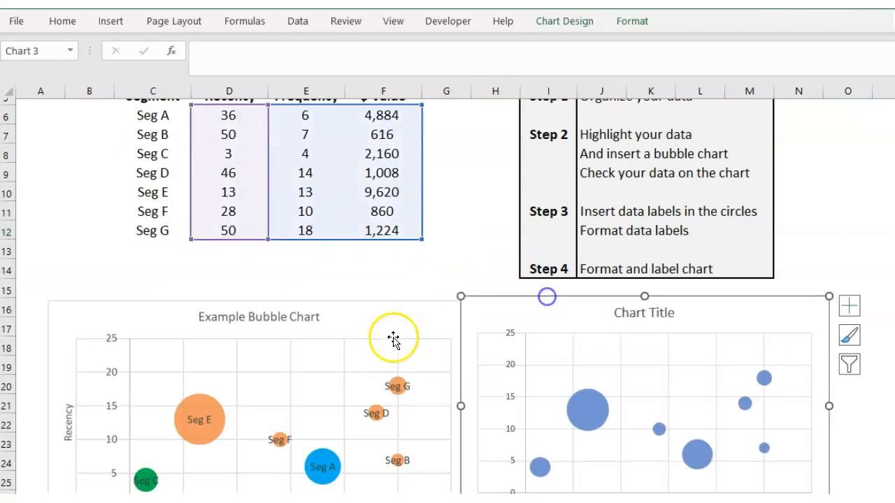
{"action": "mouse_move", "coordinate": [772, 314]}
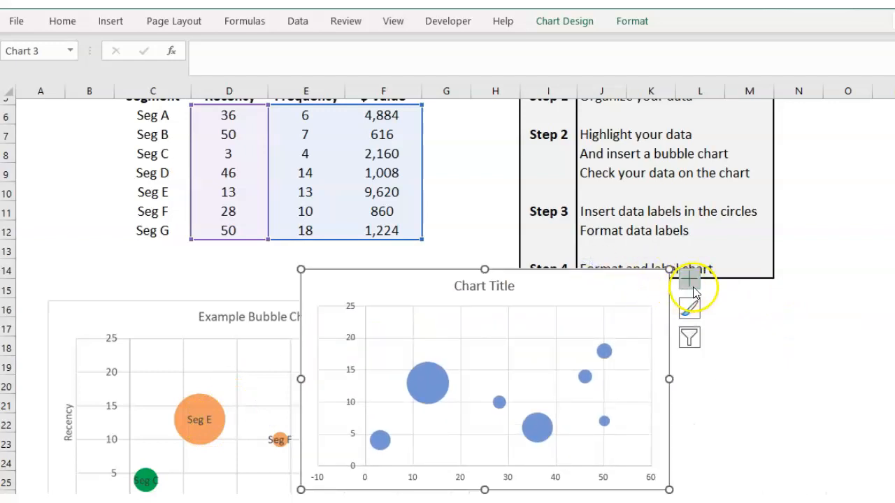
- Add data labels through Chart Elements and show their placement choices
{"action": "left_click", "coordinate": [689, 278]}
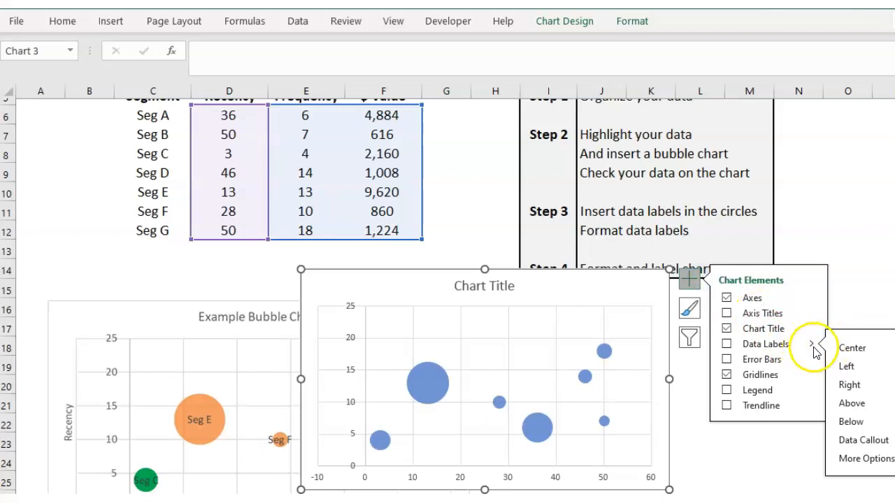
{"action": "left_click", "coordinate": [862, 458]}
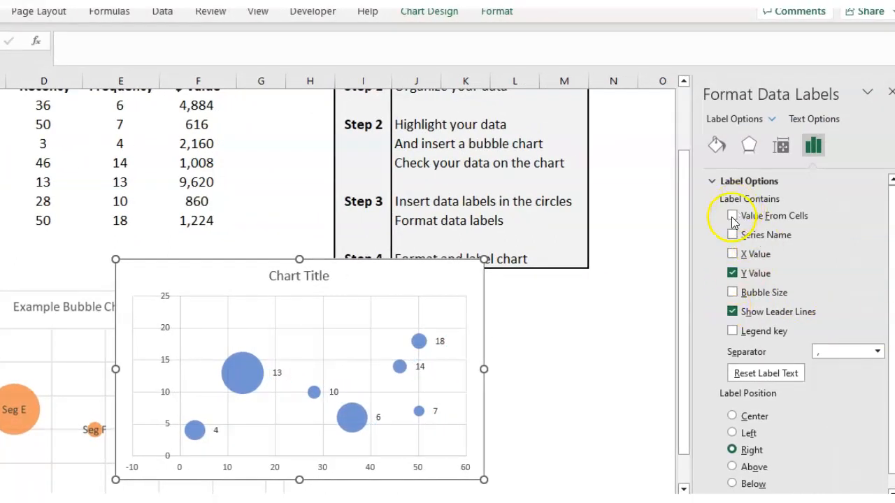
- Label bubbles with segment names from C6:C12, hiding Y values and centering the labels
{"action": "left_click", "coordinate": [732, 216]}
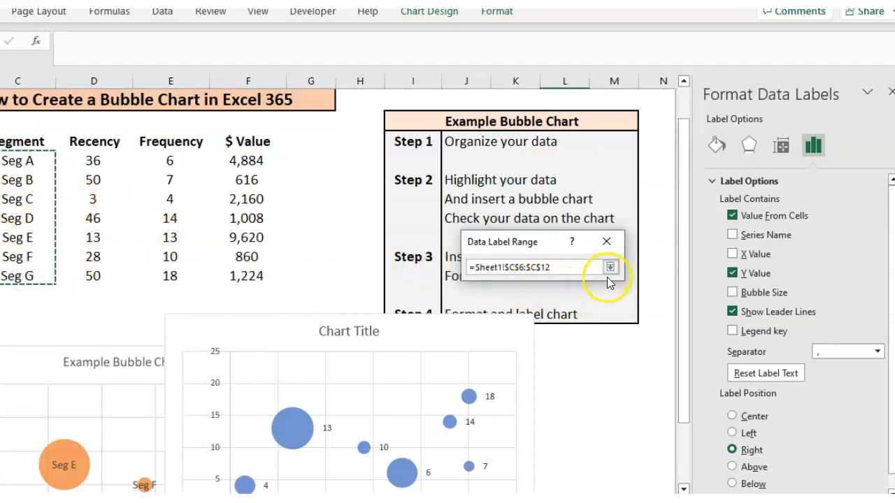
{"action": "left_click", "coordinate": [610, 267]}
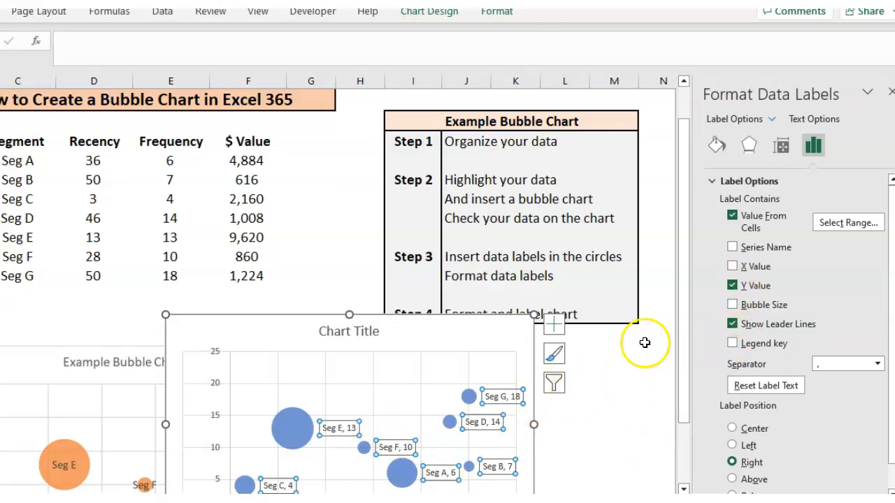
{"action": "left_click", "coordinate": [732, 286]}
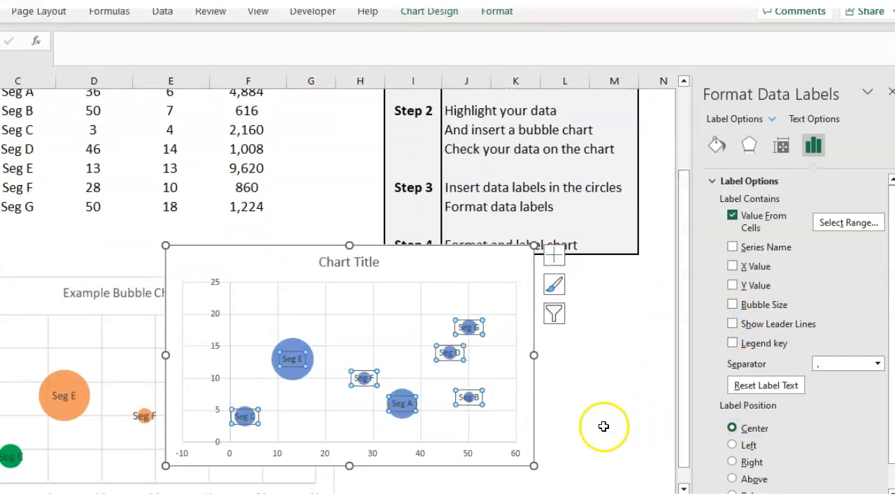
{"action": "mouse_move", "coordinate": [559, 425]}
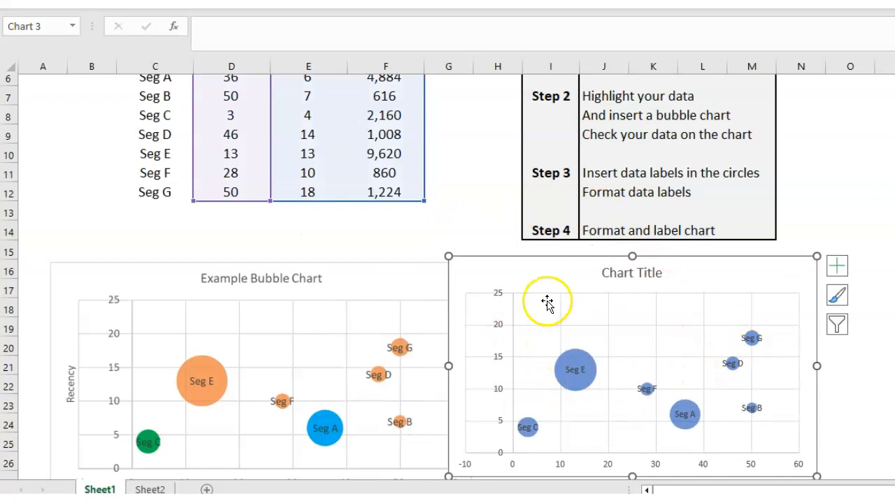
{"action": "mouse_move", "coordinate": [593, 273]}
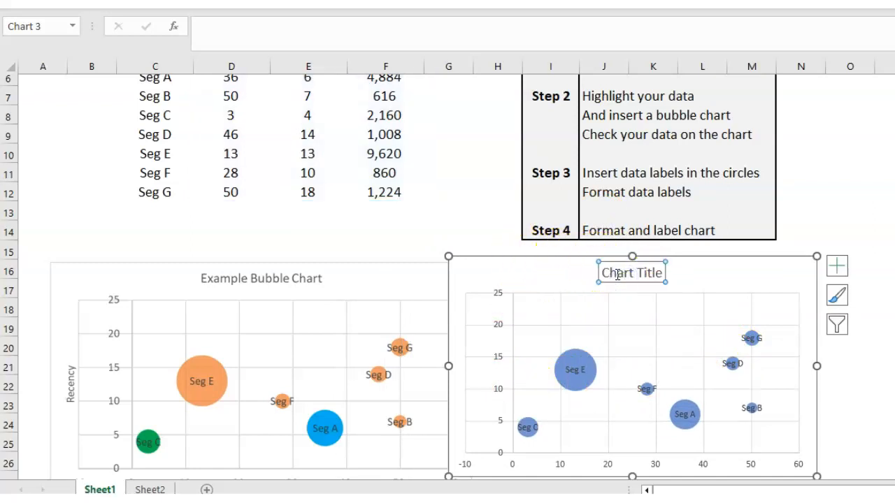
- Link the chart title to cell I4 so it reads 'Example Bubble Chart'
{"action": "left_click", "coordinate": [632, 272]}
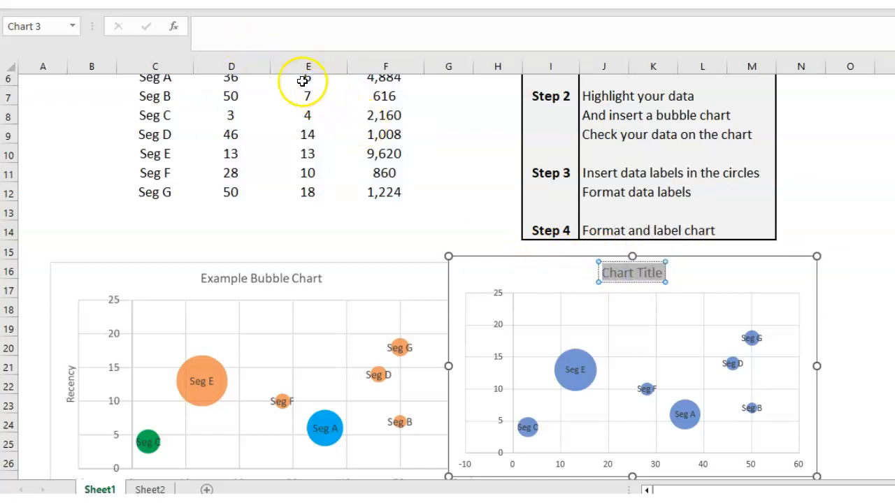
{"action": "type", "text": "ubble Chart"}
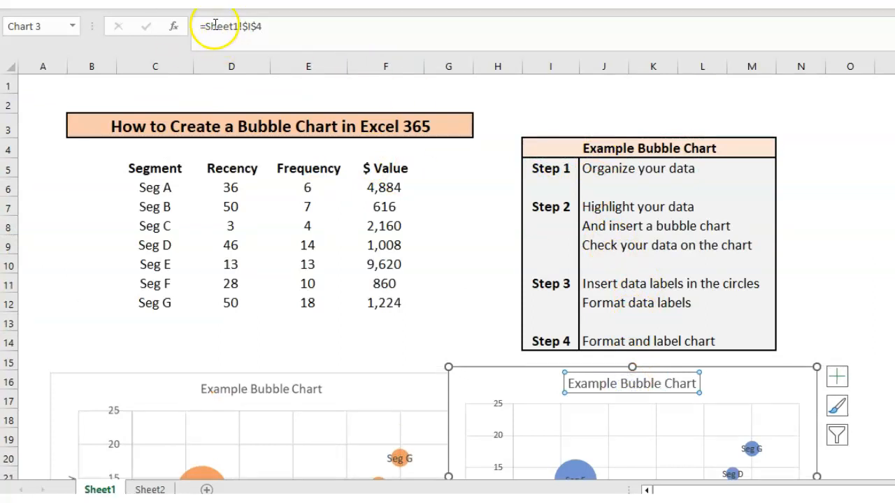
{"action": "mouse_move", "coordinate": [709, 280]}
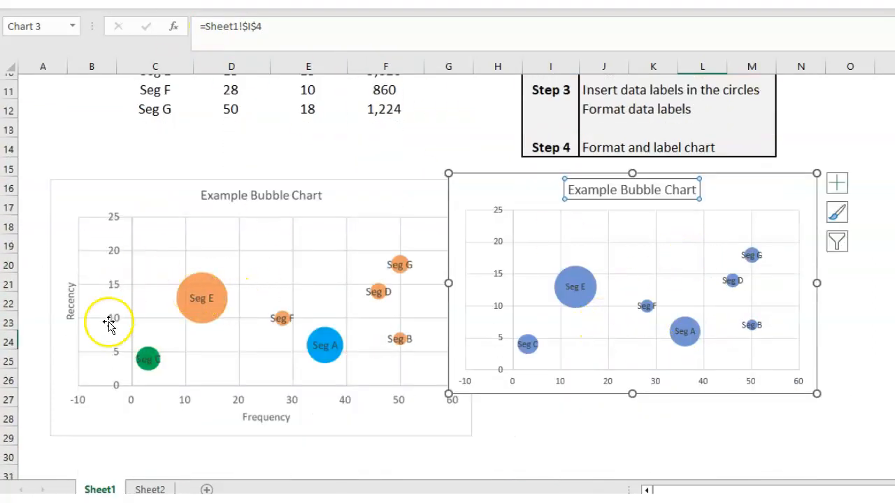
{"action": "left_click", "coordinate": [836, 183]}
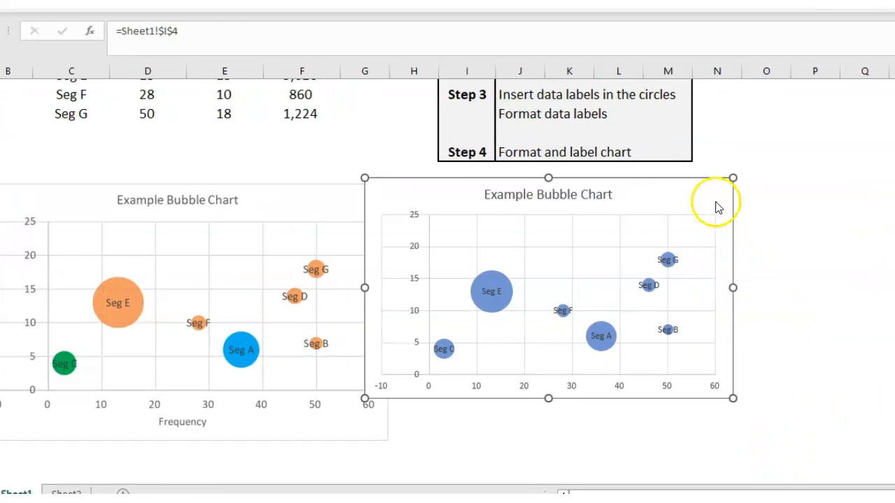
- Add axis titles and link the vertical axis title to the Recency header in D5
{"action": "left_click", "coordinate": [752, 187]}
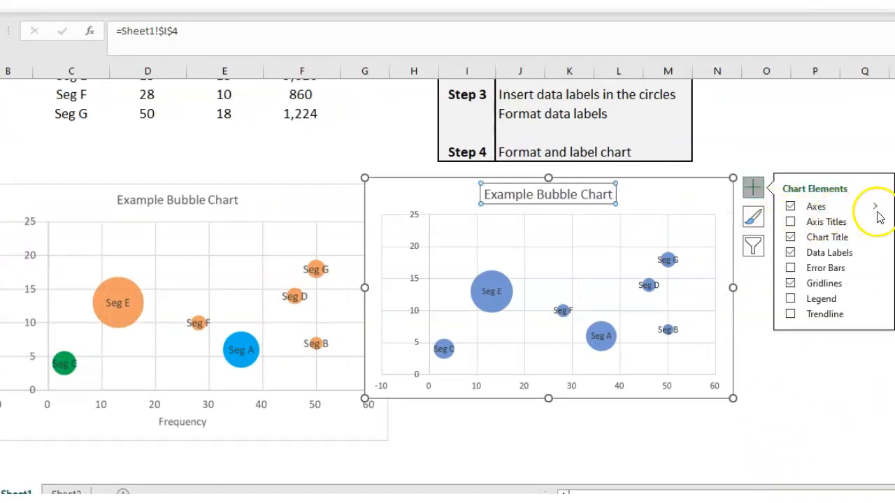
{"action": "left_click", "coordinate": [790, 222]}
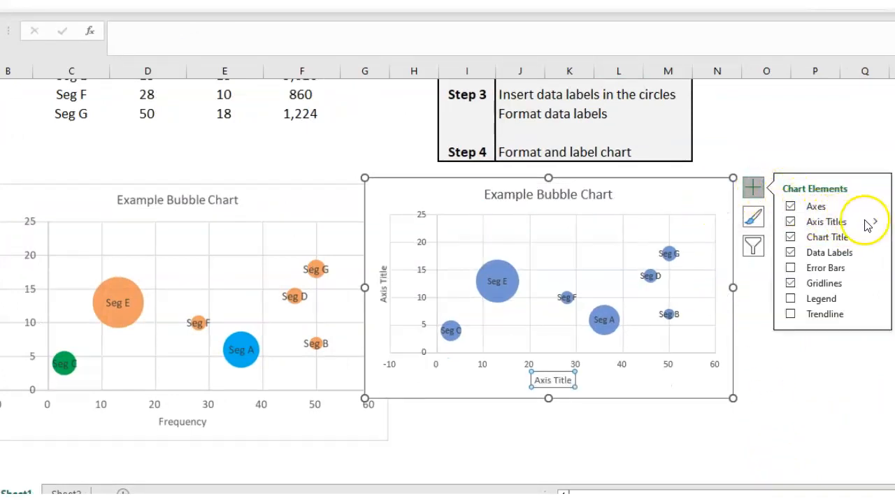
{"action": "left_click", "coordinate": [875, 222]}
{"action": "type", "text": "="}
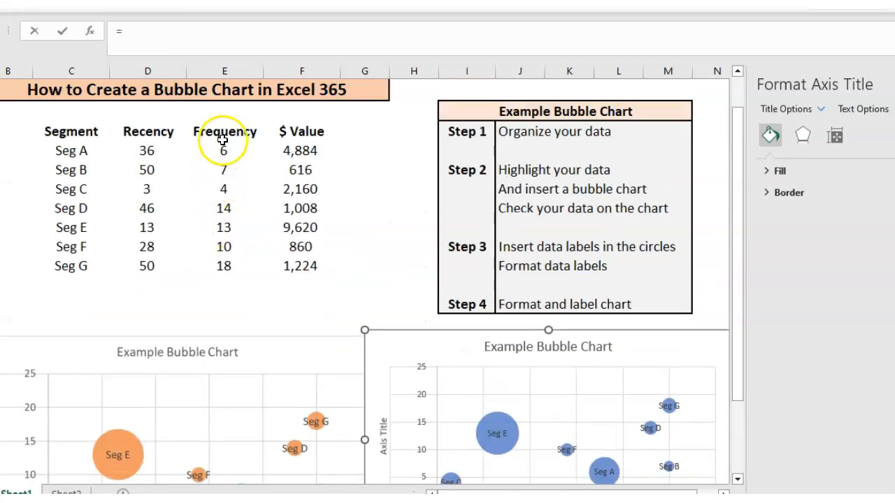
{"action": "left_click", "coordinate": [224, 131]}
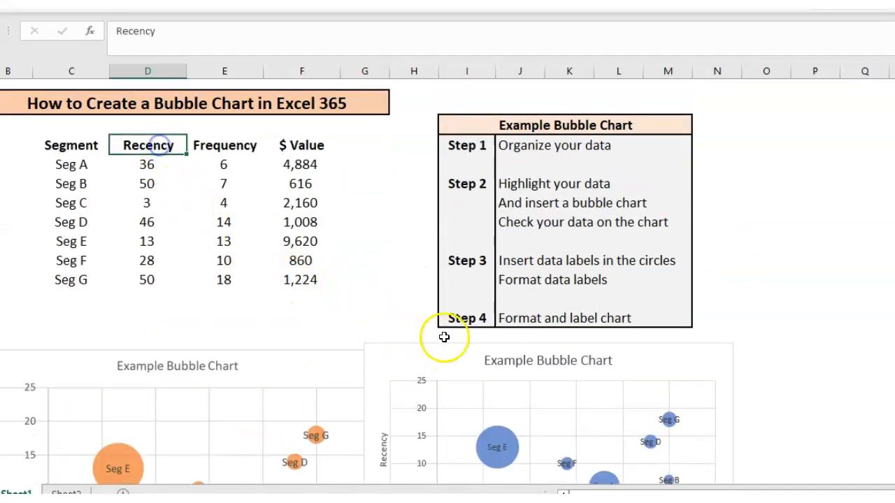
{"action": "scroll", "scroll_direction": "down", "scroll_amount": 3}
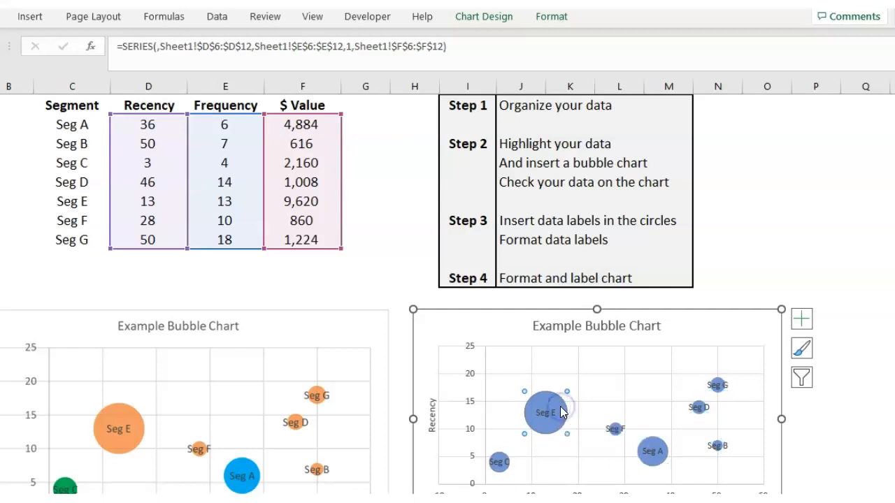
- Fill the Seg E bubble green, then select Seg A and bring up its fill colours
{"action": "double_click", "coordinate": [545, 412]}
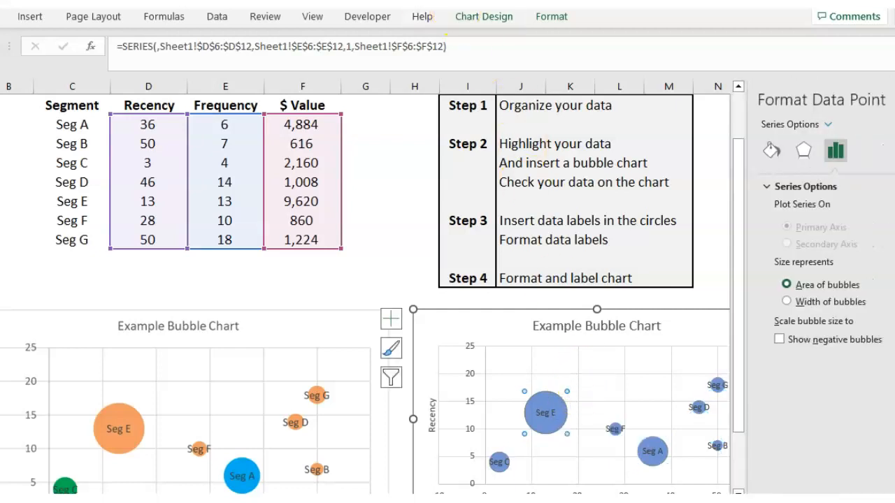
{"action": "left_click", "coordinate": [552, 16]}
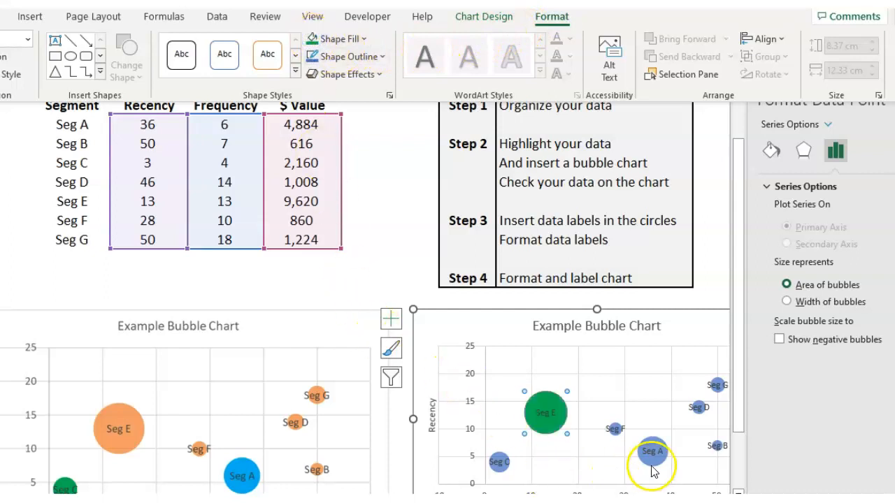
{"action": "left_click", "coordinate": [652, 450]}
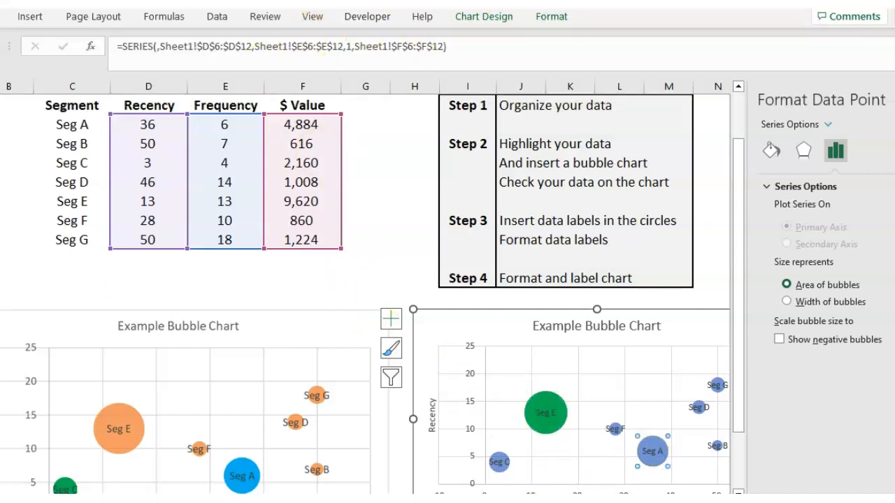
{"action": "left_click", "coordinate": [552, 16]}
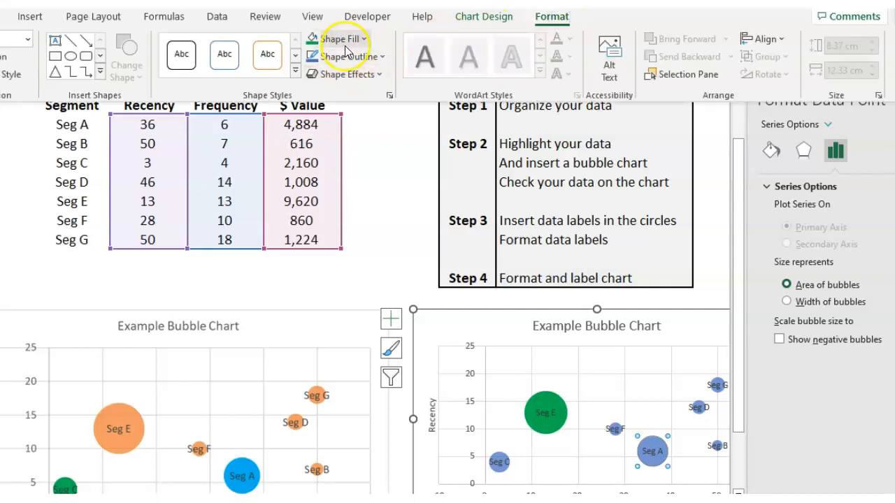